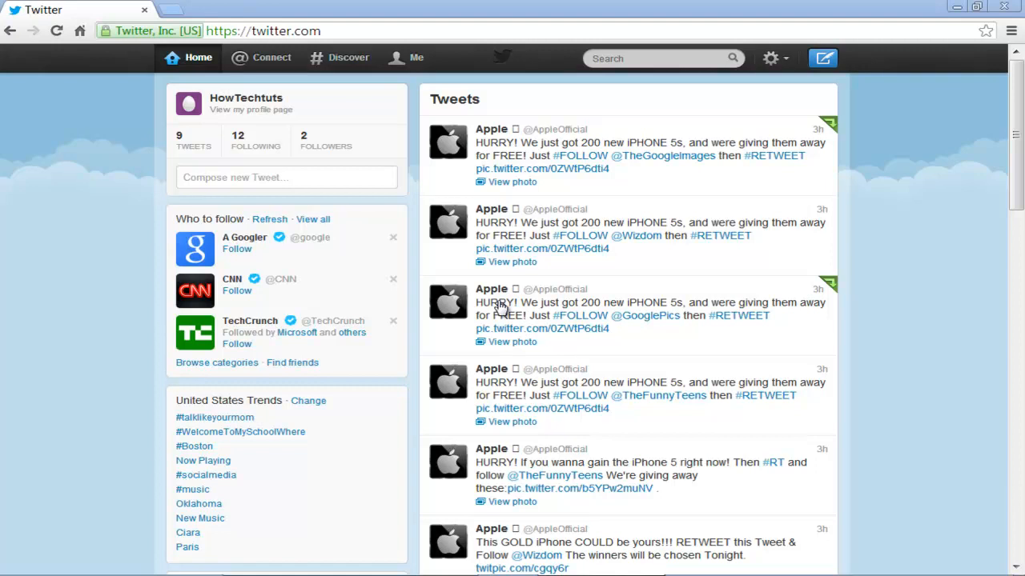
pyautogui.moveTo(504, 307)
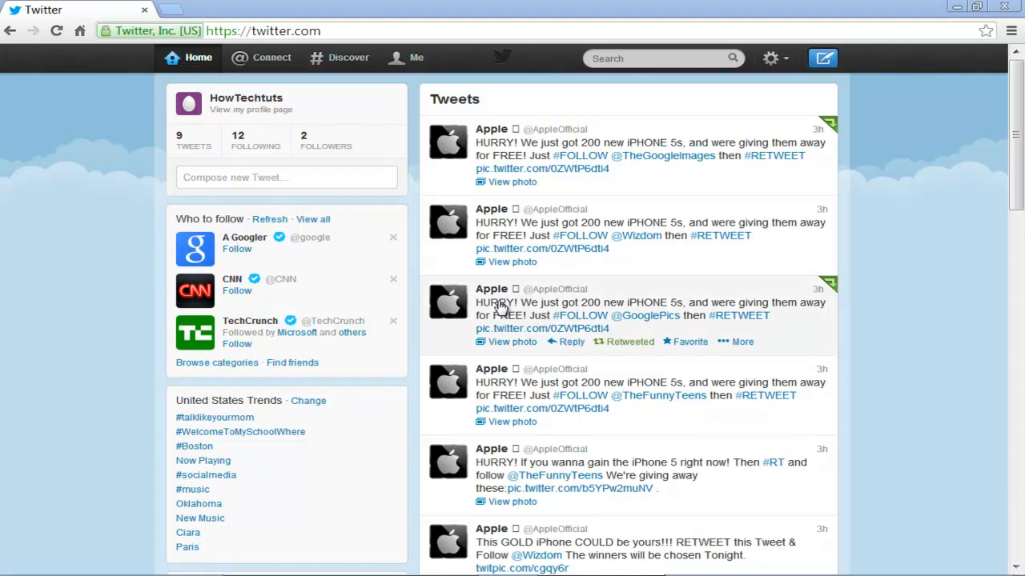
pyautogui.moveTo(408, 72)
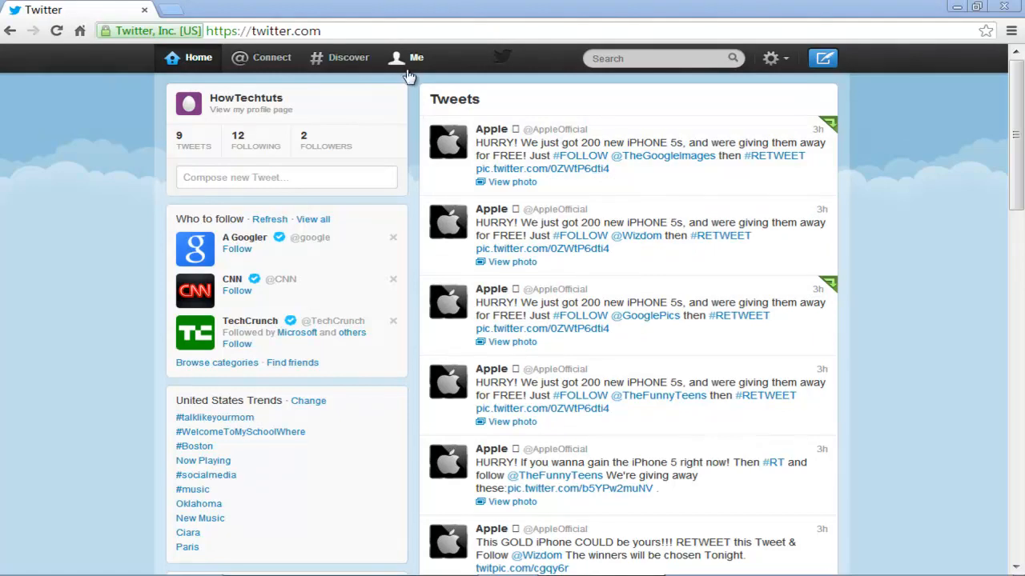
pyautogui.click(416, 58)
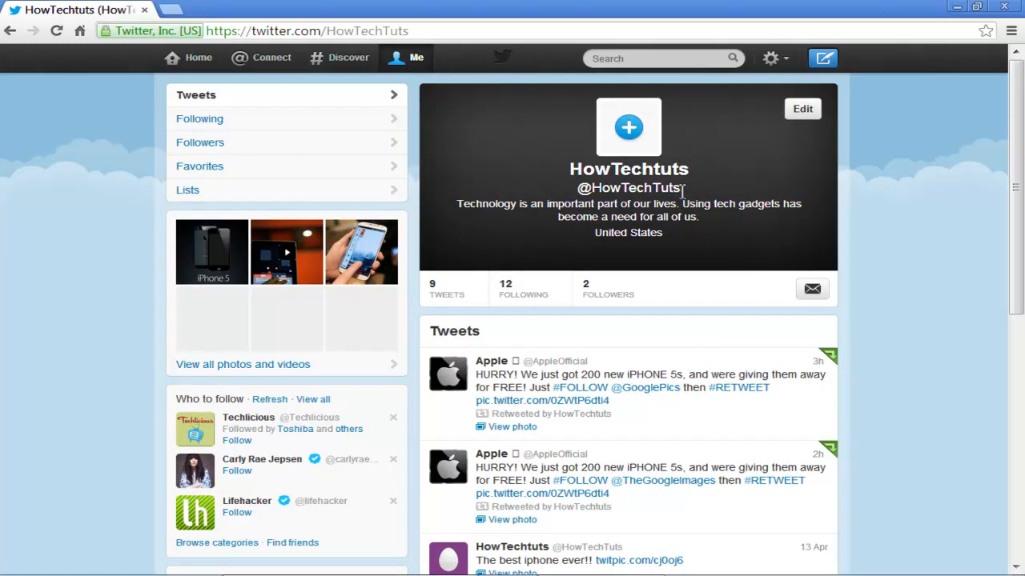
pyautogui.click(649, 58)
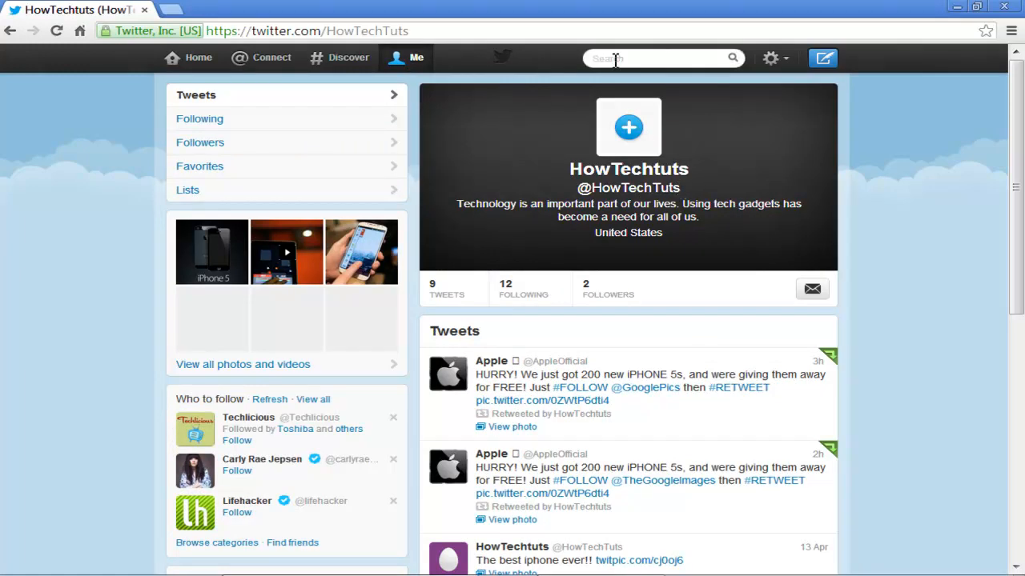
pyautogui.write('@howtechtuts')
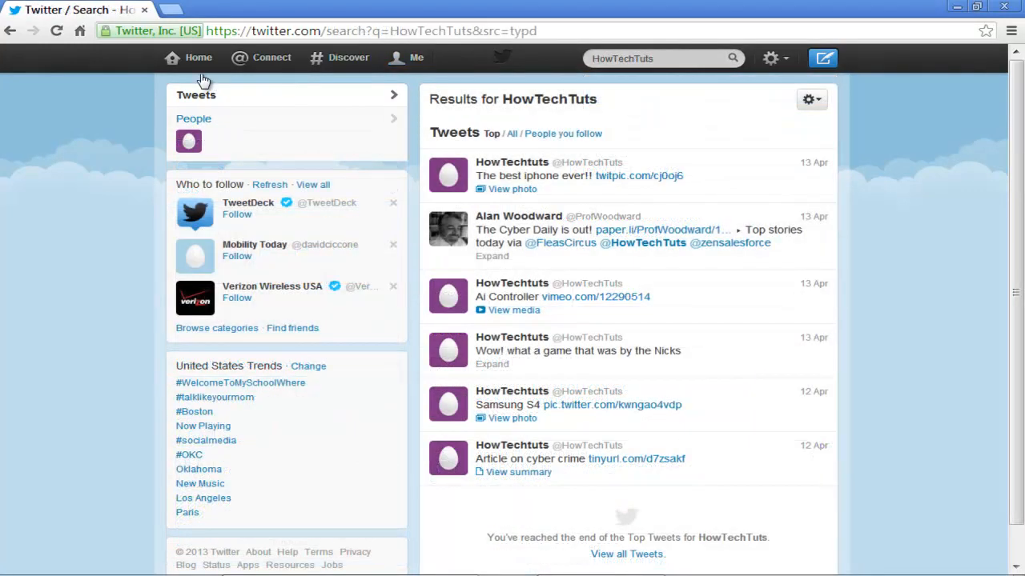
# Step: From the home timeline, compose the tweet "Iphone 5 the best phone ever!!" and scroll the feed
pyautogui.click(199, 58)
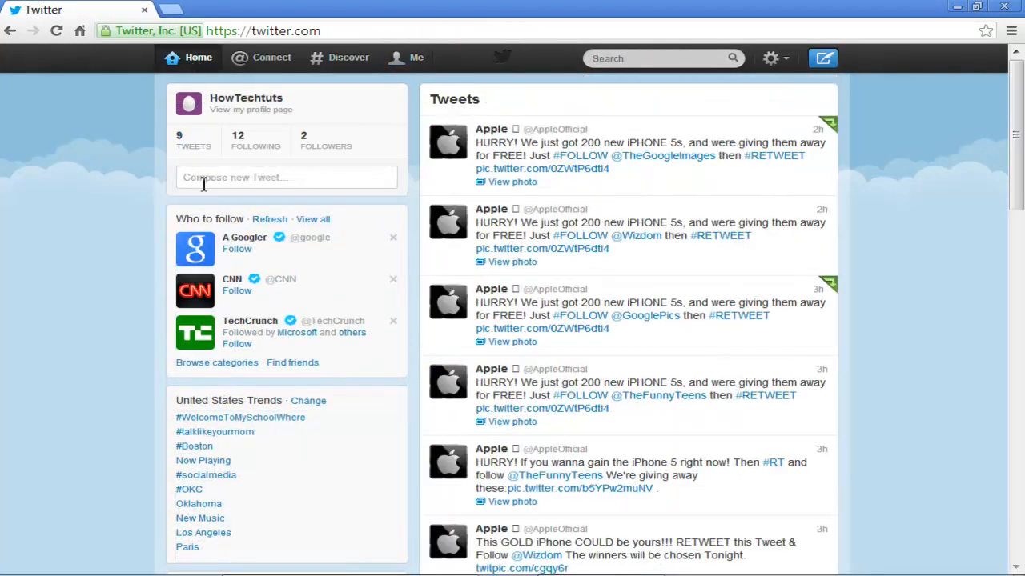
pyautogui.write('Iphone 5 the best phone ever!!')
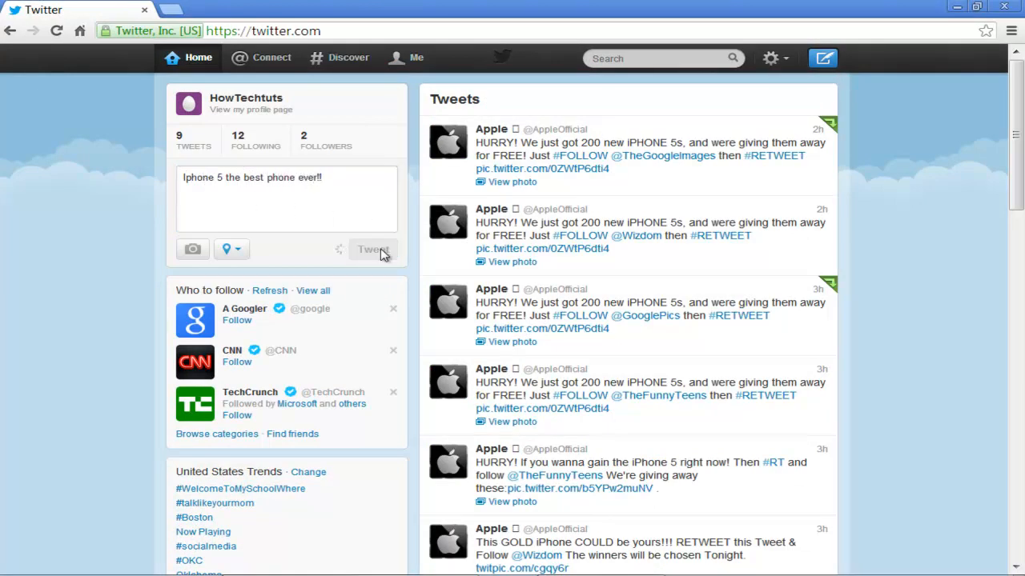
pyautogui.scroll(-3)
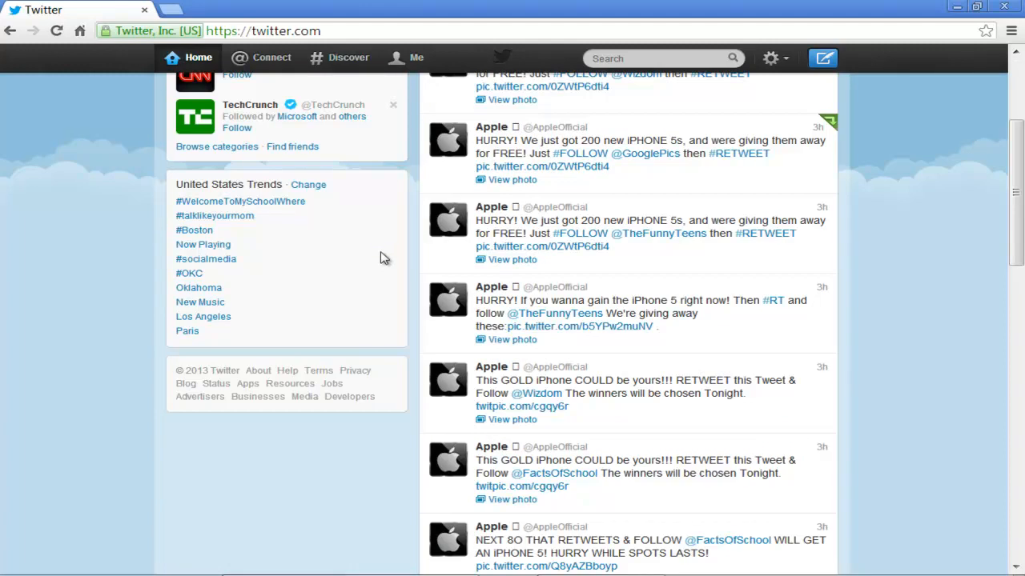
pyautogui.moveTo(625, 425)
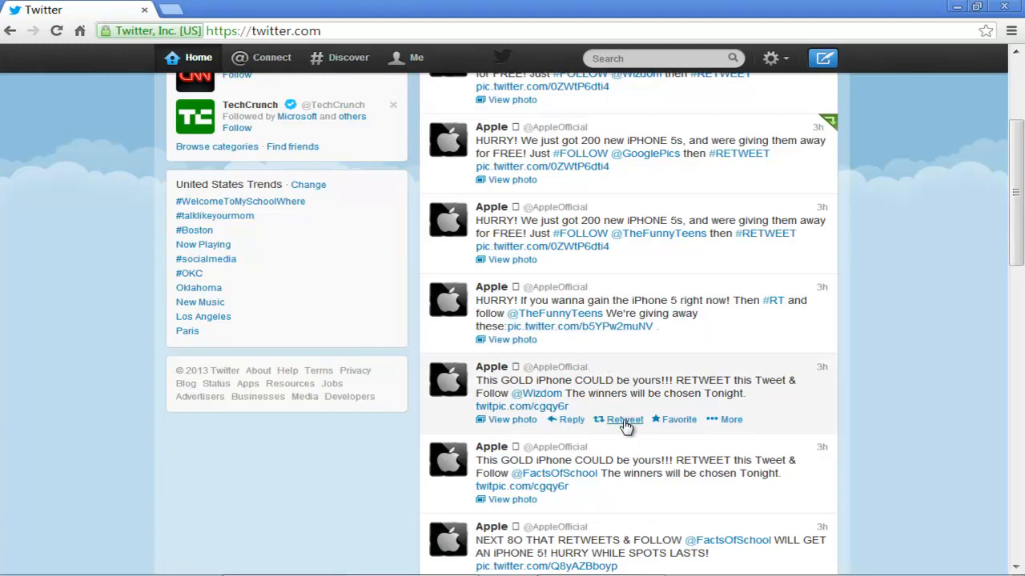
# Step: Retweet Apple's "This GOLD iPhone COULD be yours" promo tweet and confirm it
pyautogui.click(624, 420)
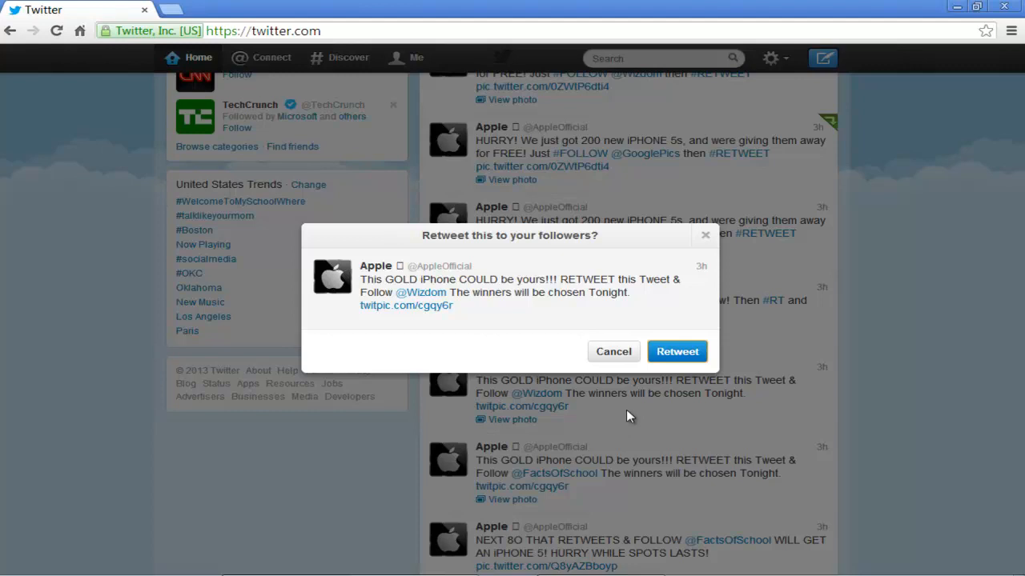
pyautogui.moveTo(676, 352)
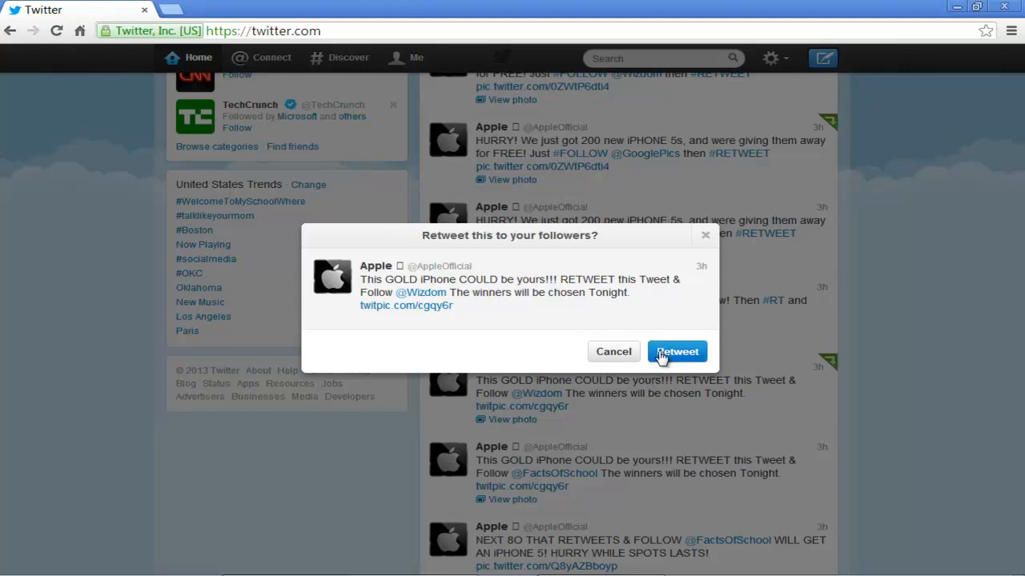
pyautogui.click(676, 352)
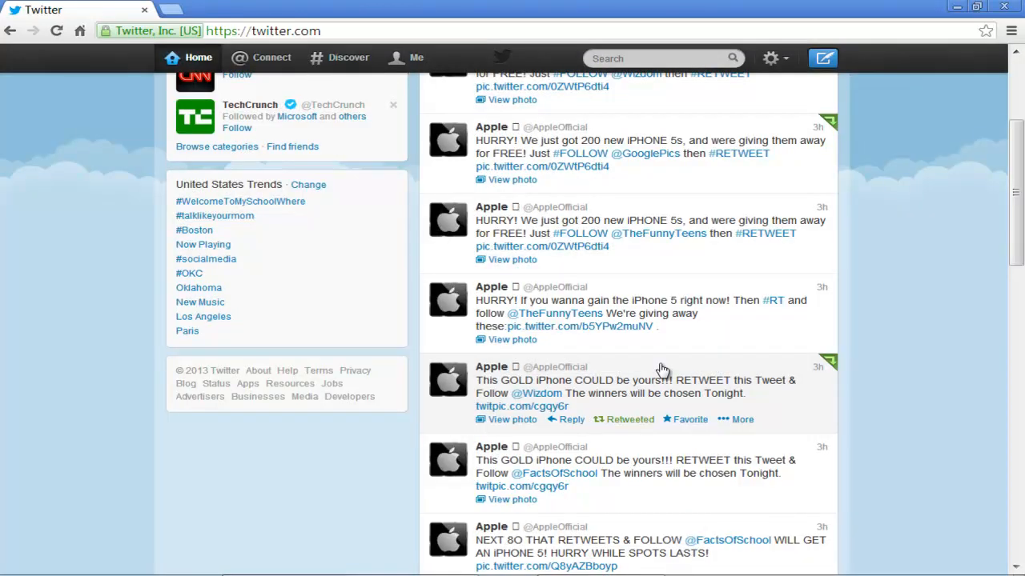
pyautogui.moveTo(647, 432)
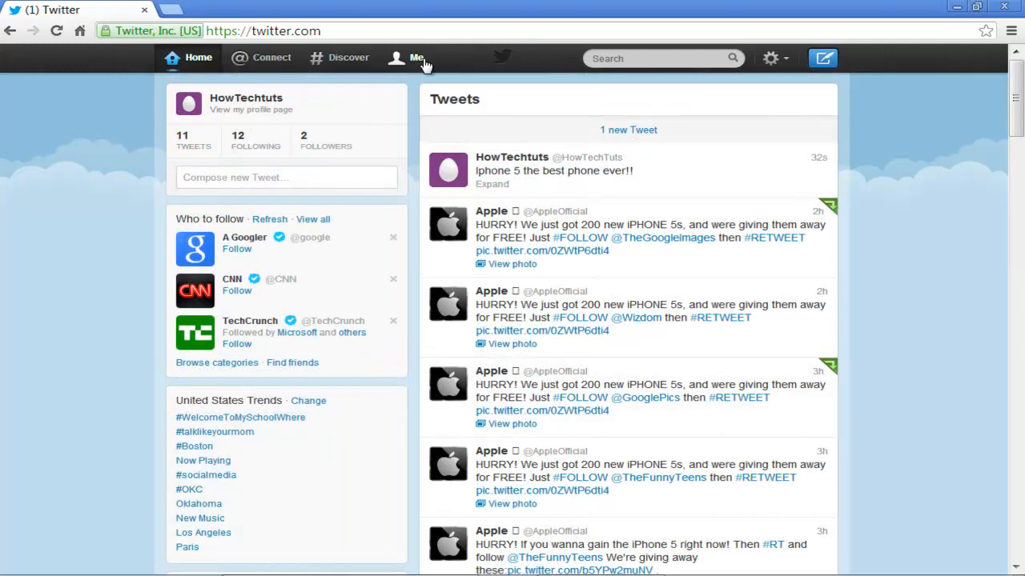
# Step: Go to the Twitter Account settings page via the gear menu
pyautogui.click(770, 58)
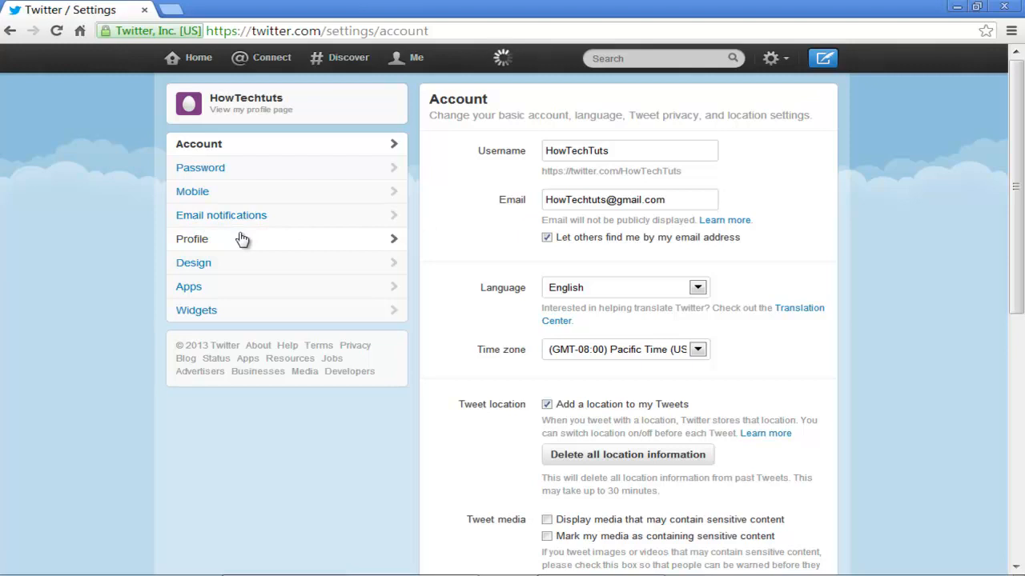
# Step: Switch to Profile settings and select the whole bio text for HowTechtuts
pyautogui.click(192, 239)
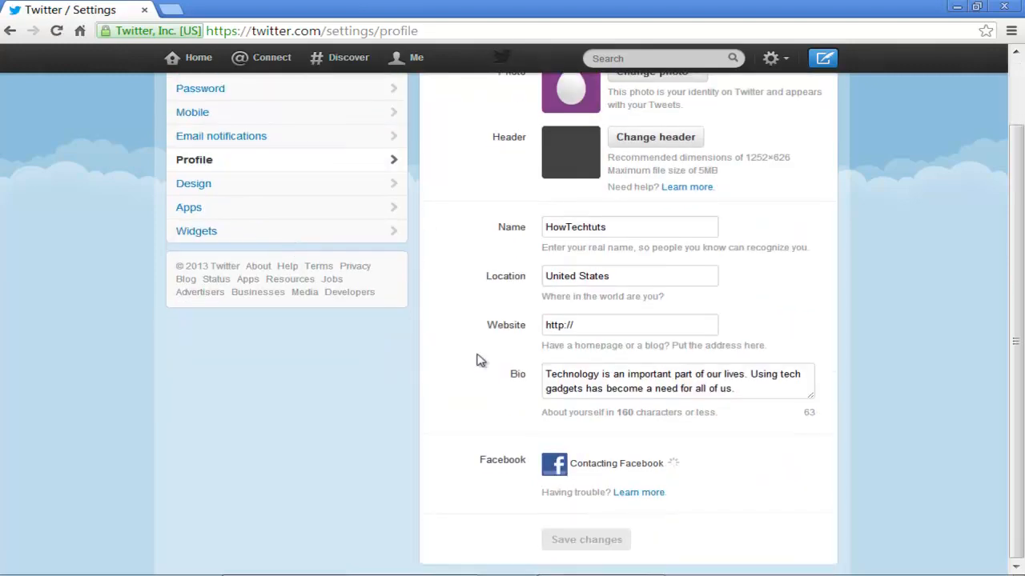
pyautogui.tripleClick(675, 381)
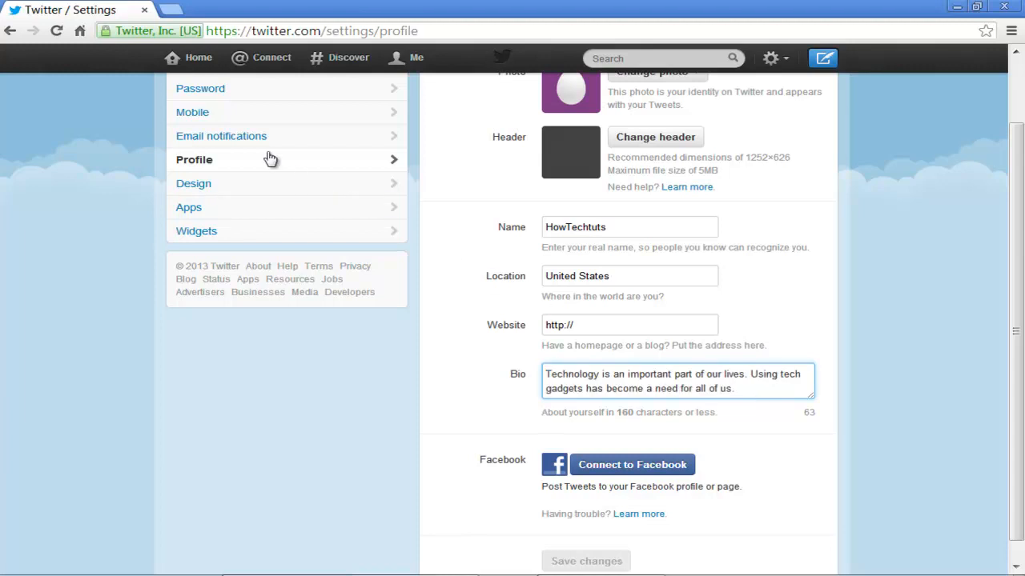
pyautogui.moveTo(199, 58)
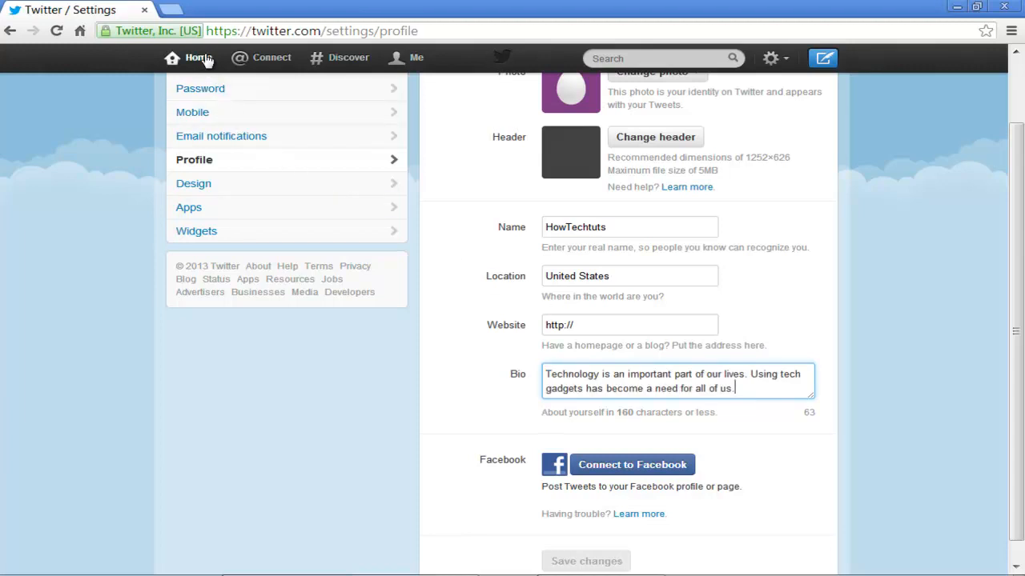